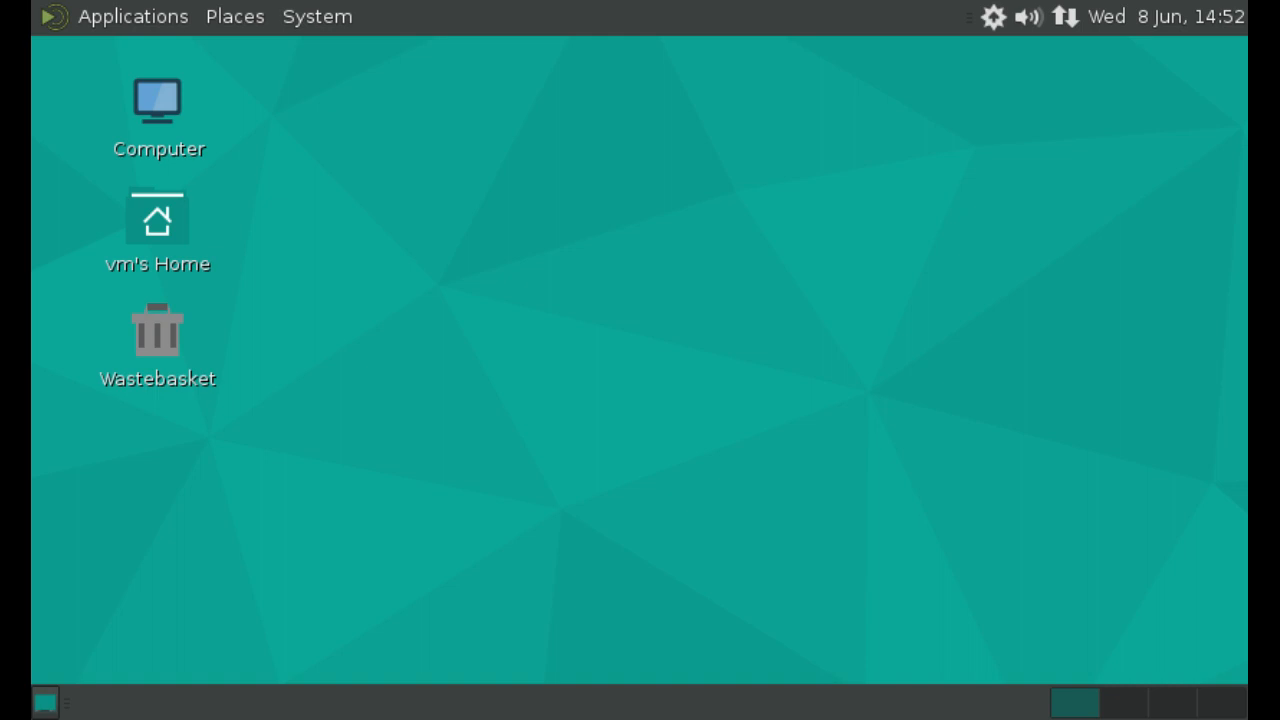
Step: Launch MATE Terminal from the Applications menu's System Tools
{"action": "left_click", "coordinate": [132, 16]}
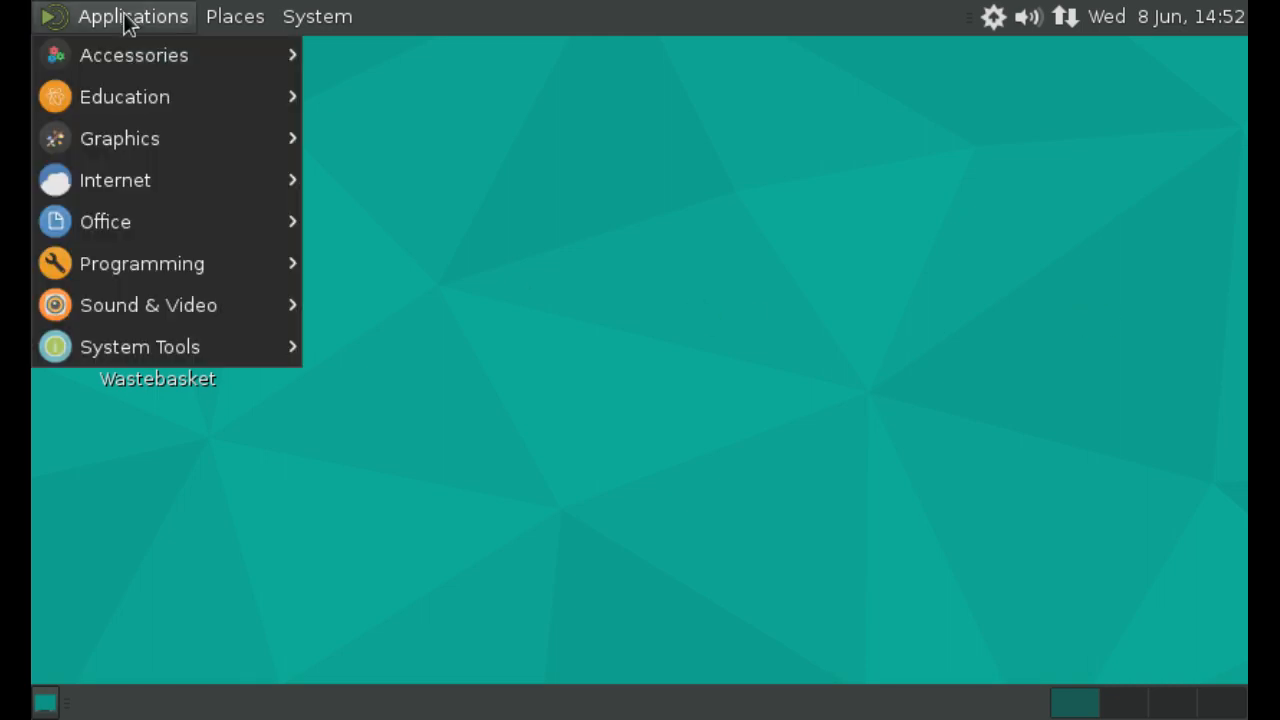
{"action": "mouse_move", "coordinate": [142, 264]}
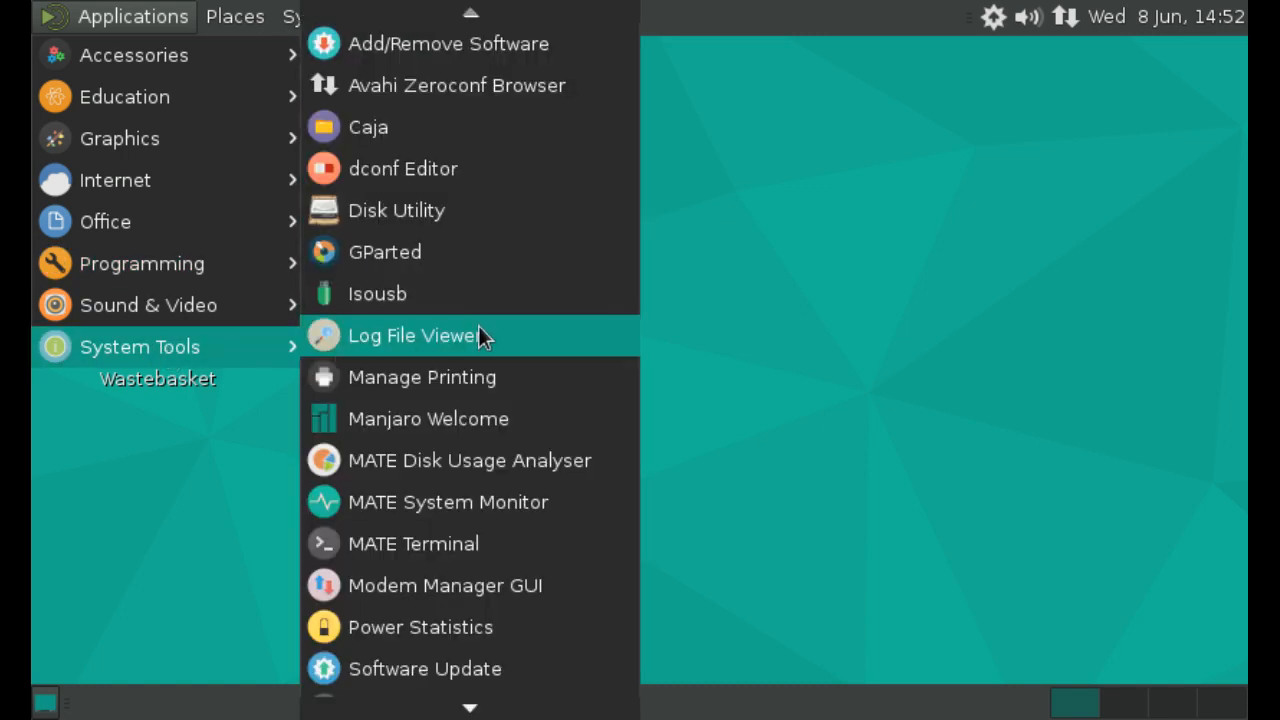
{"action": "mouse_move", "coordinate": [448, 502]}
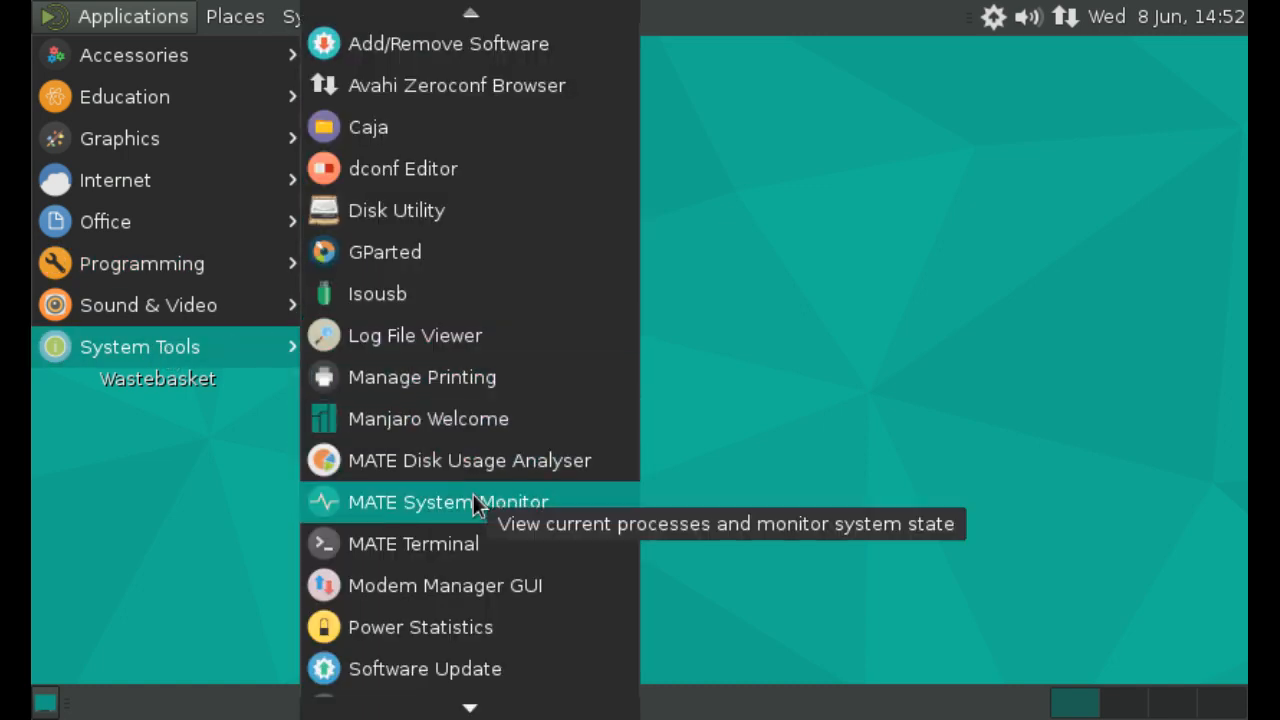
{"action": "left_click", "coordinate": [412, 544]}
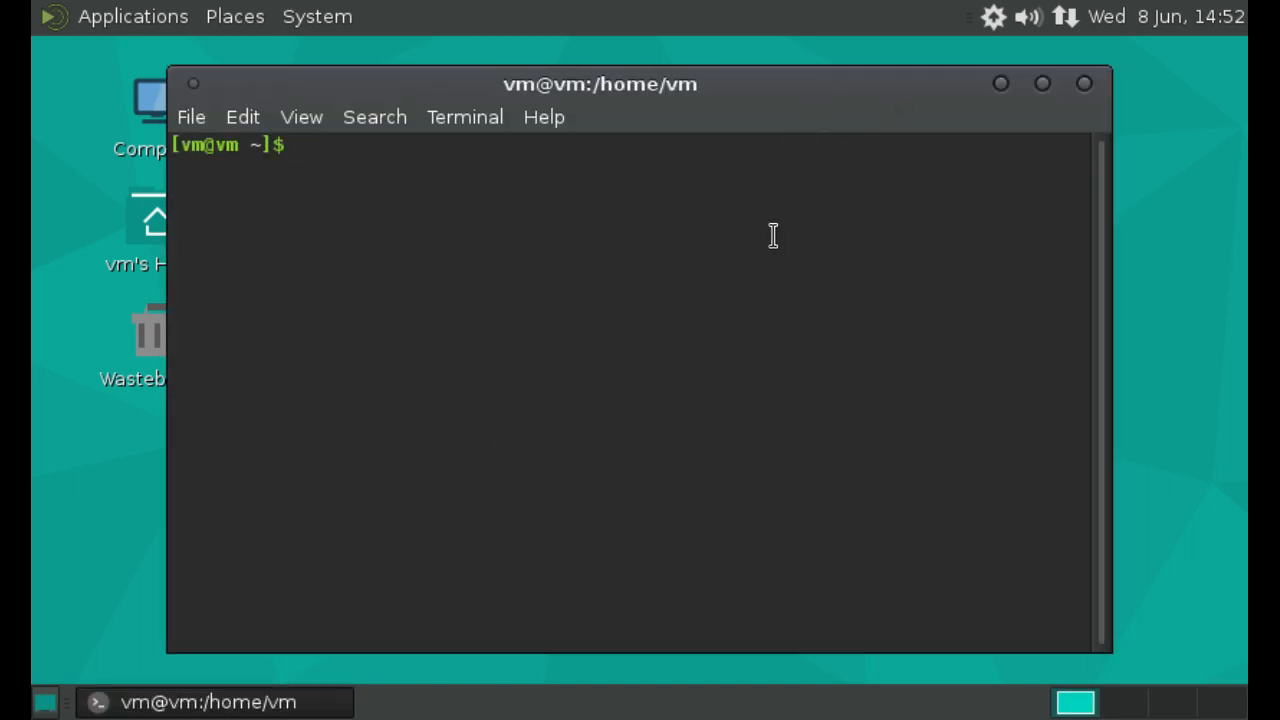
Step: Become root with sudo su and list disks with fdisk -l, showing /dev/sda and /dev/sdb
{"action": "type", "text": "sudo su"}
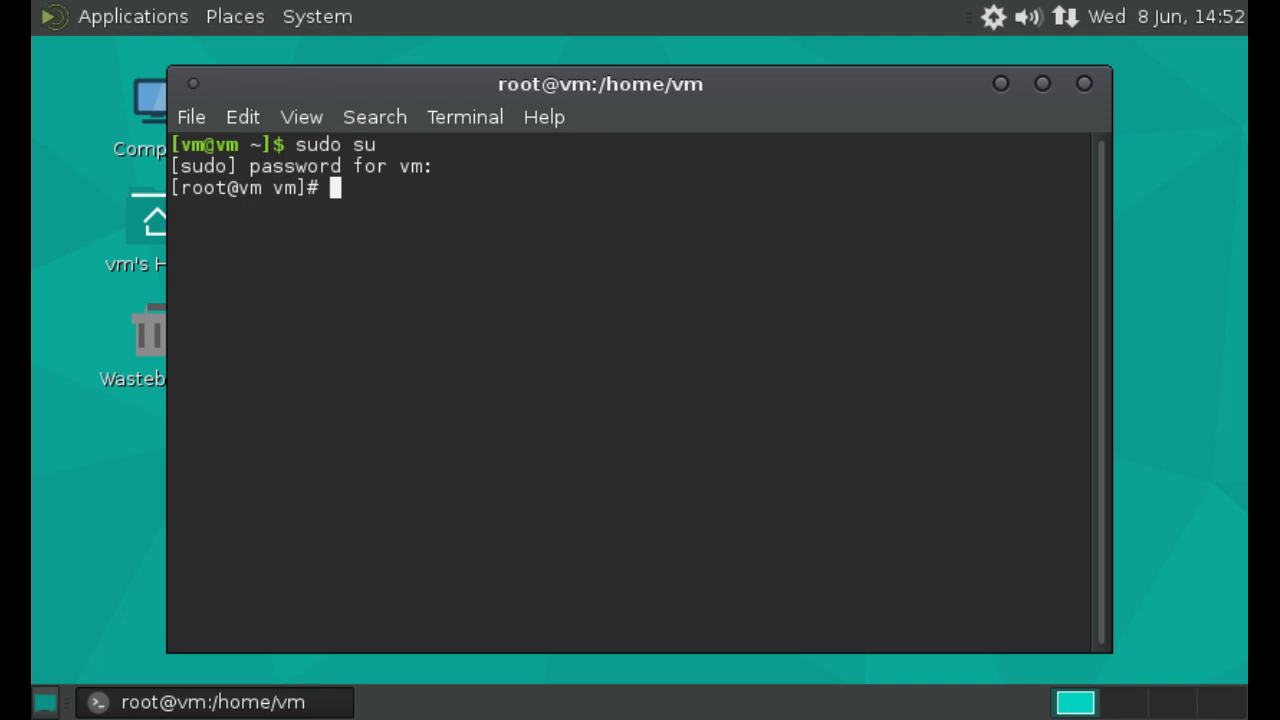
{"action": "type", "text": "fdisk -l"}
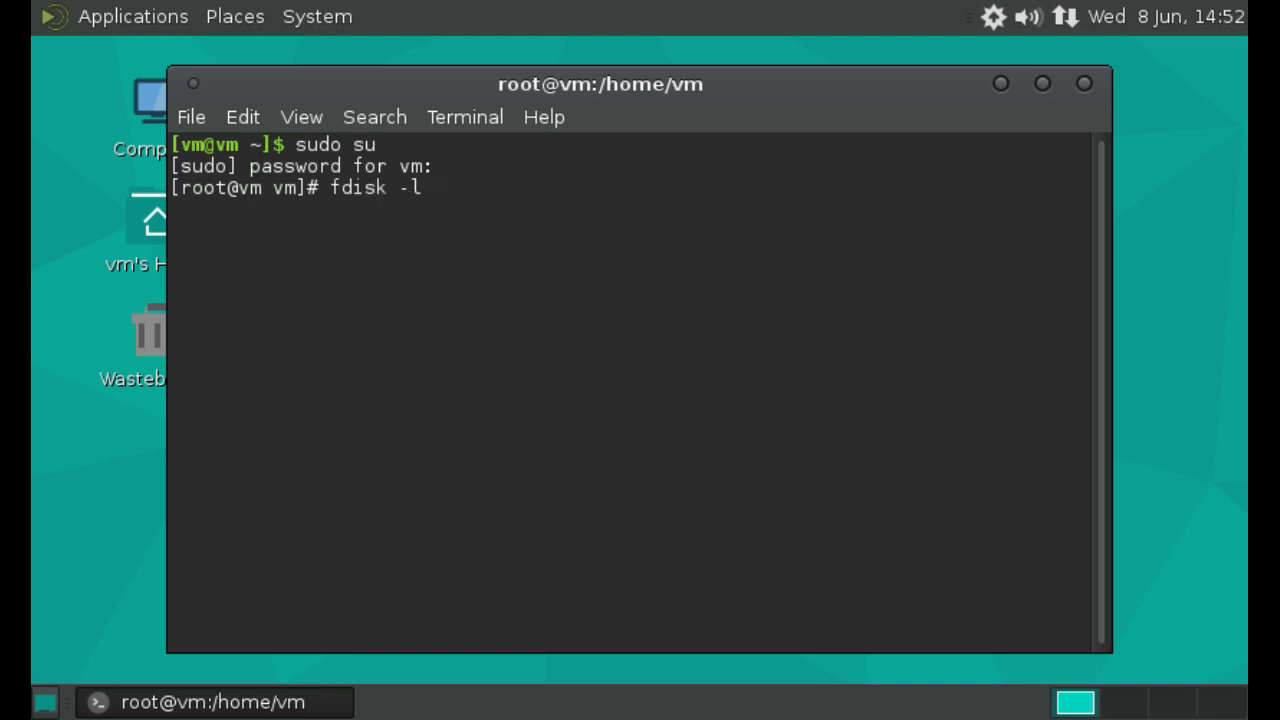
{"action": "key", "text": "Return"}
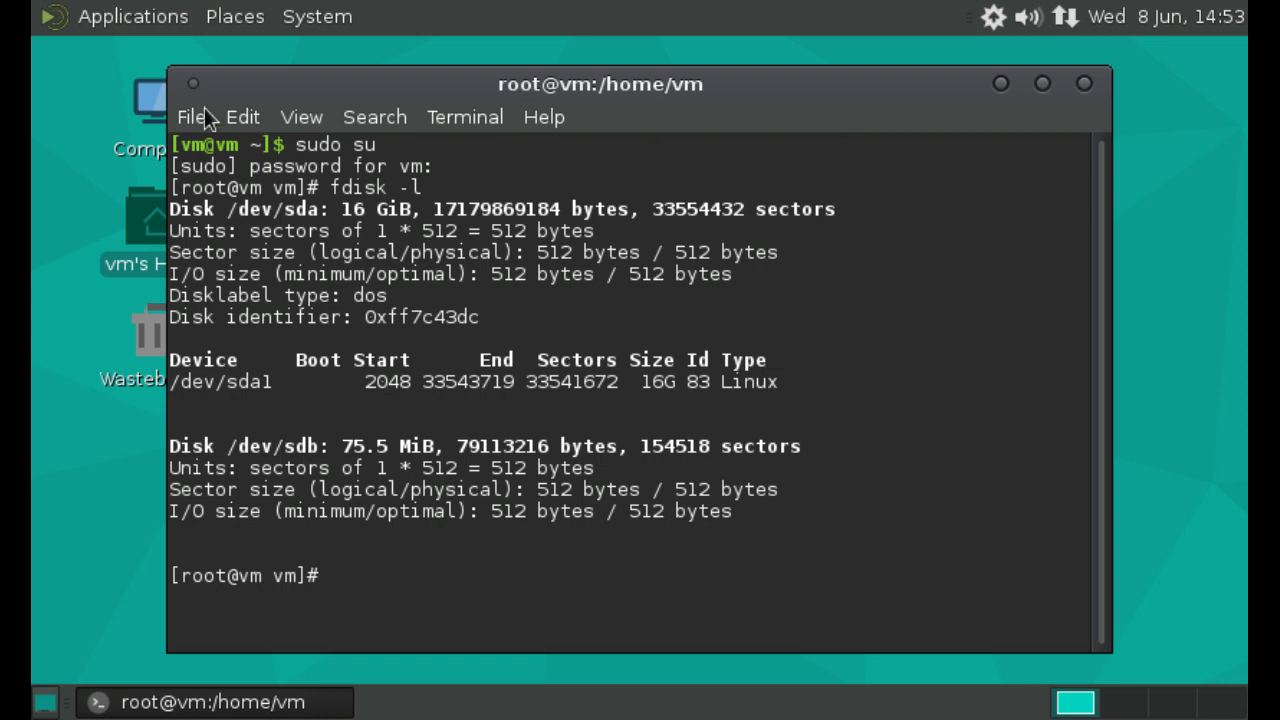
Step: Launch GParted and select /dev/sdb, a 75.45 MiB fully unallocated disk
{"action": "left_click", "coordinate": [132, 16]}
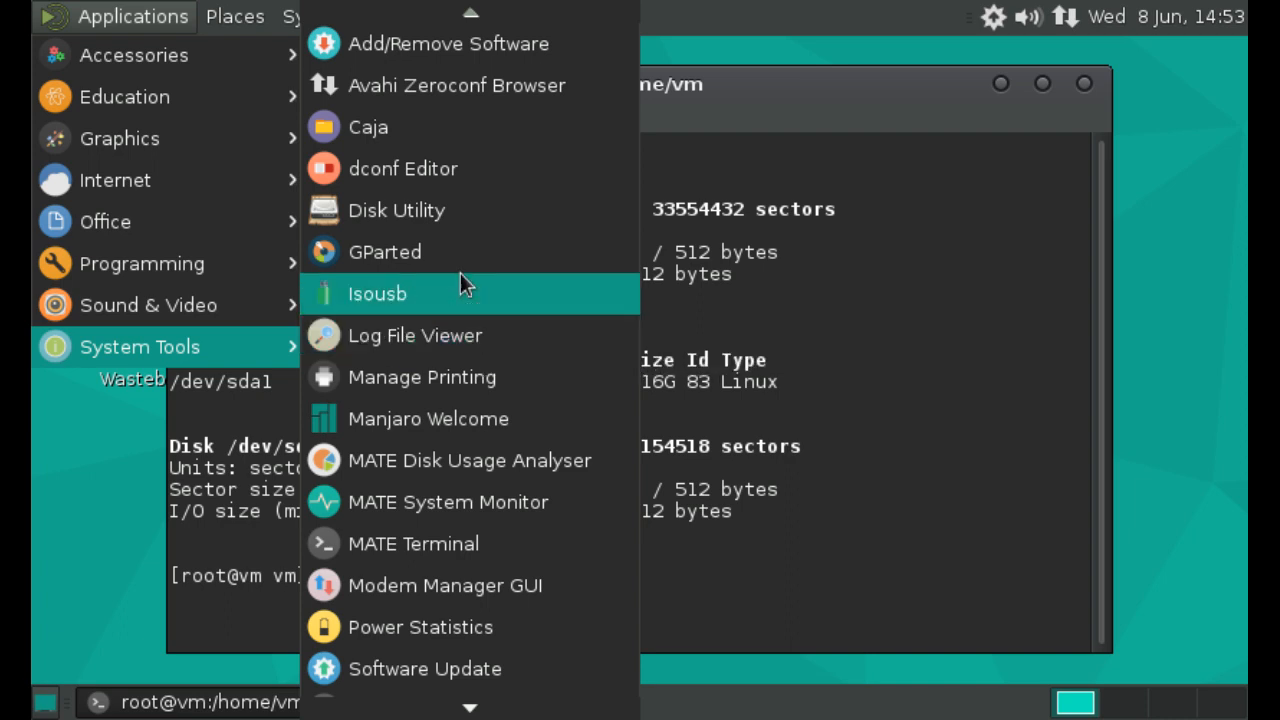
{"action": "left_click", "coordinate": [384, 252]}
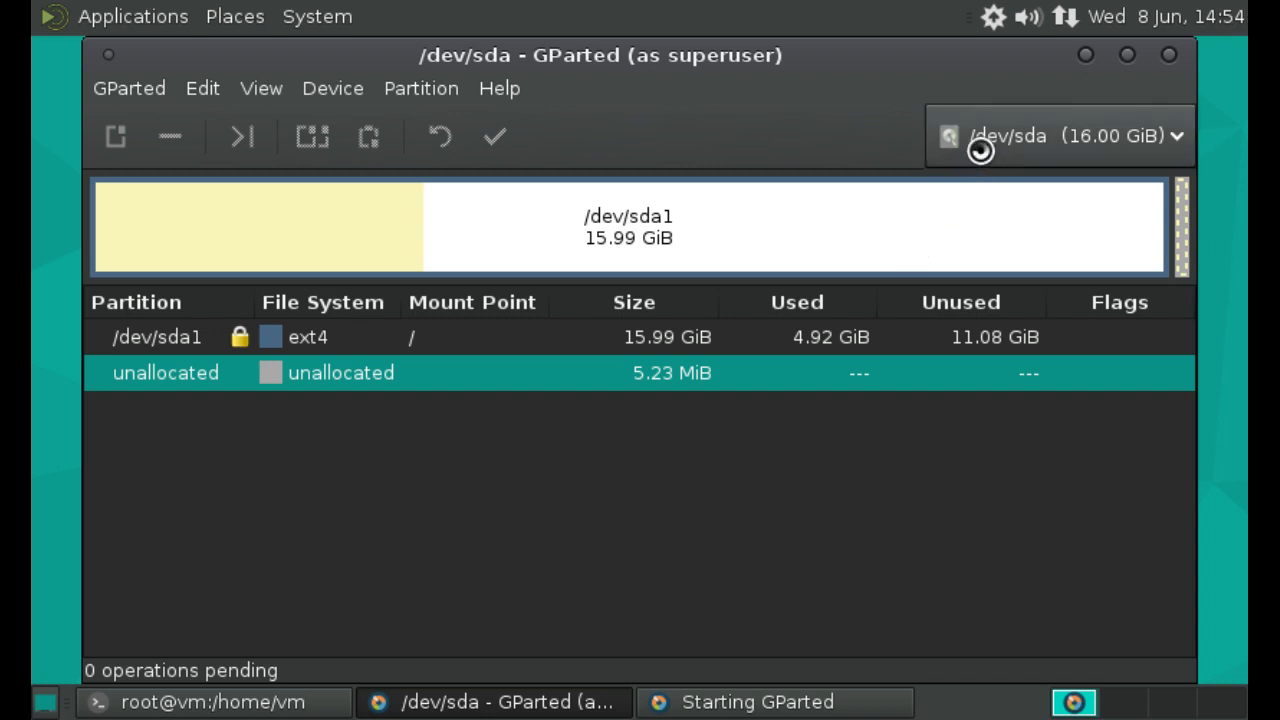
{"action": "mouse_move", "coordinate": [310, 296]}
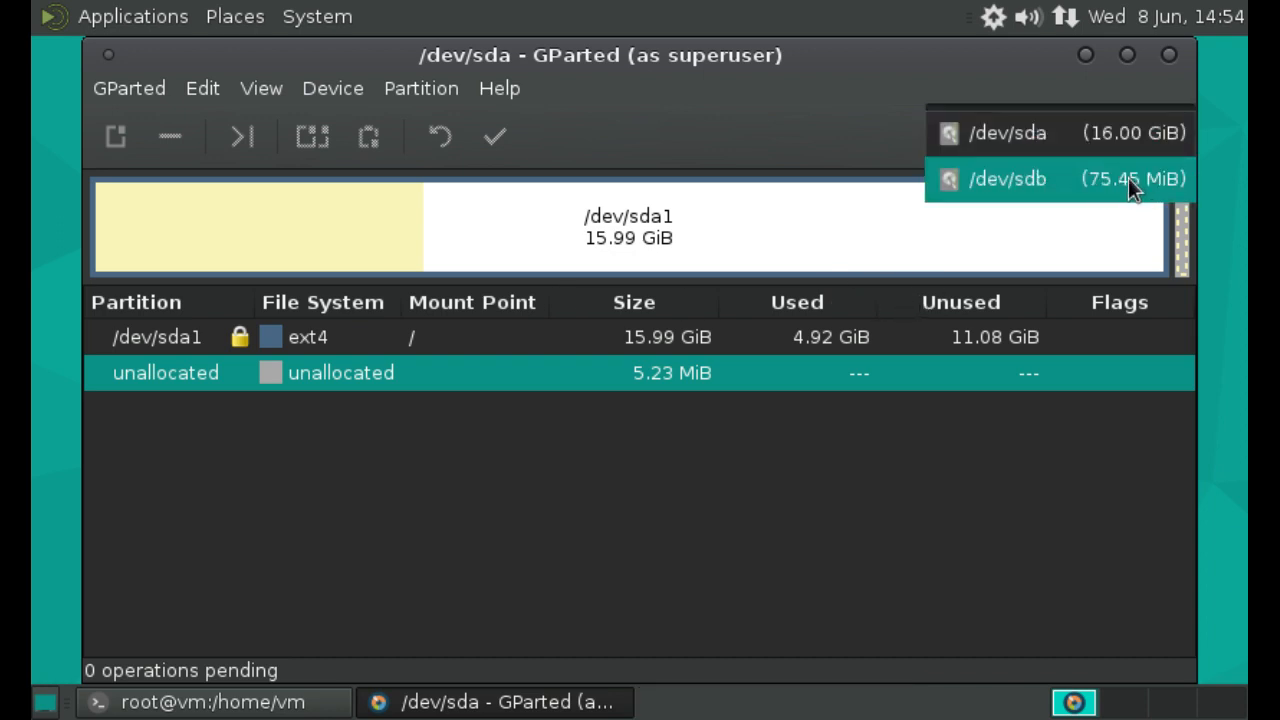
{"action": "left_click", "coordinate": [1008, 178]}
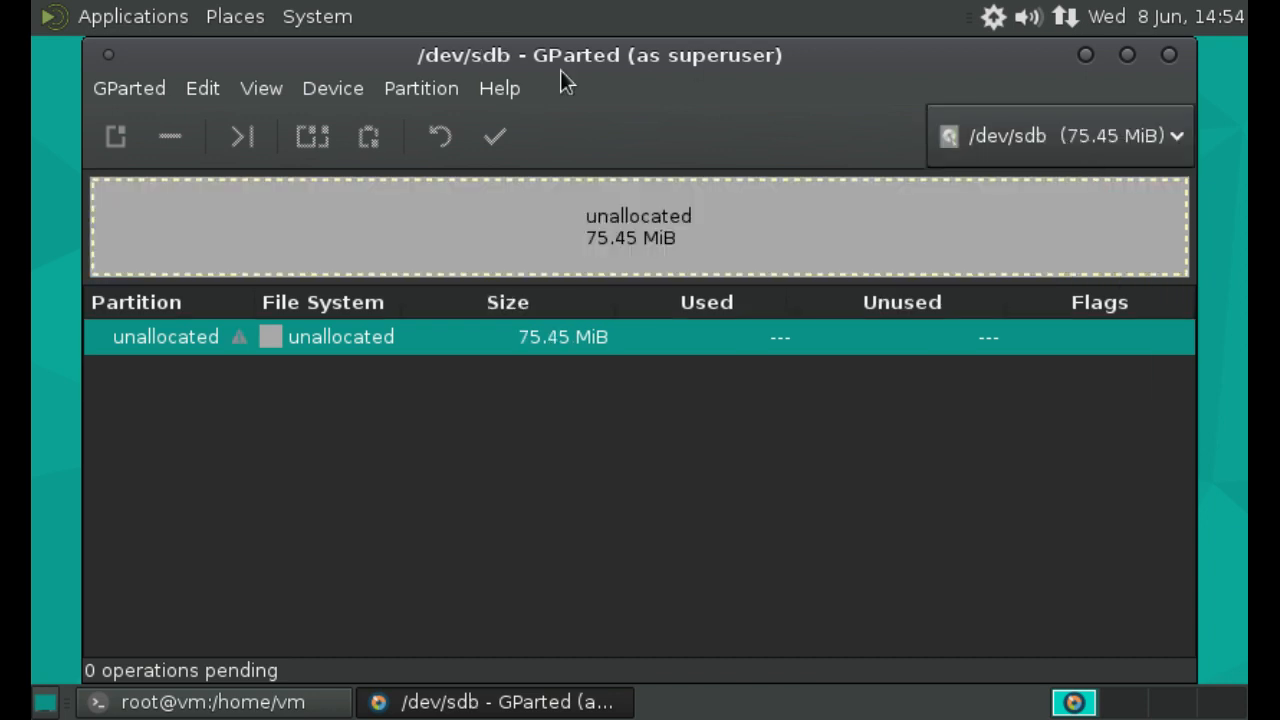
{"action": "mouse_move", "coordinate": [584, 304]}
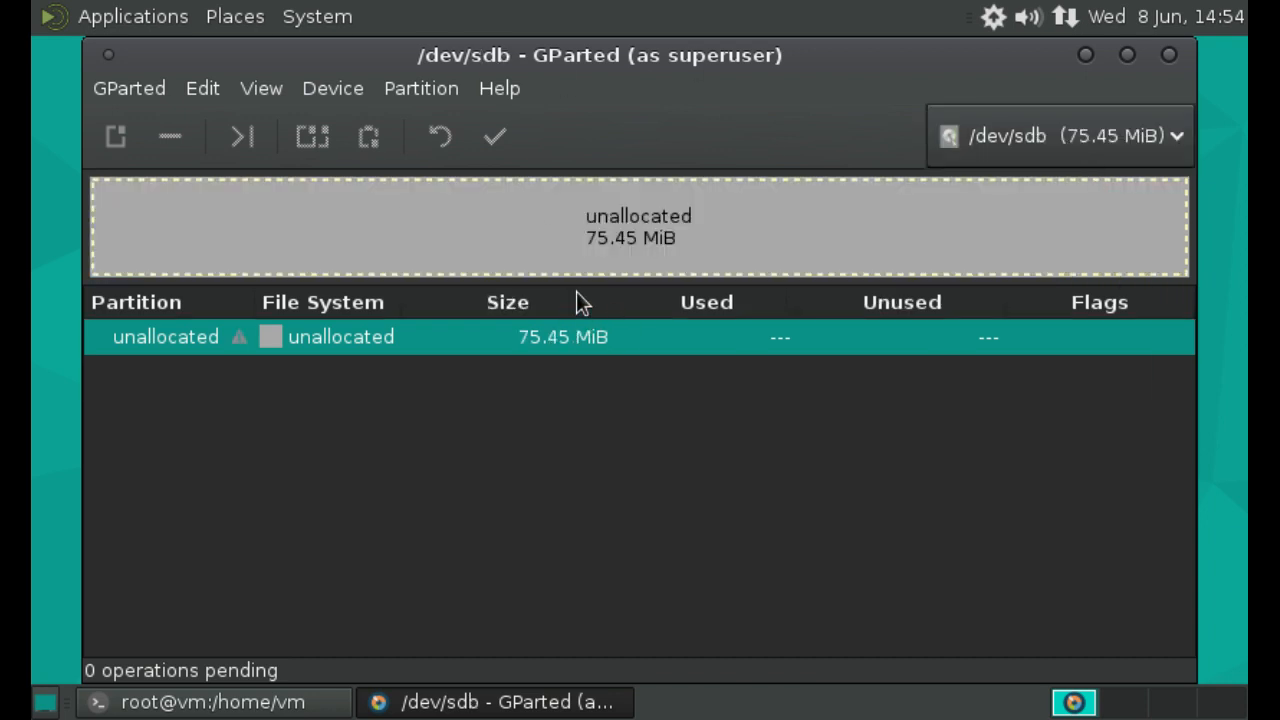
{"action": "mouse_move", "coordinate": [968, 232]}
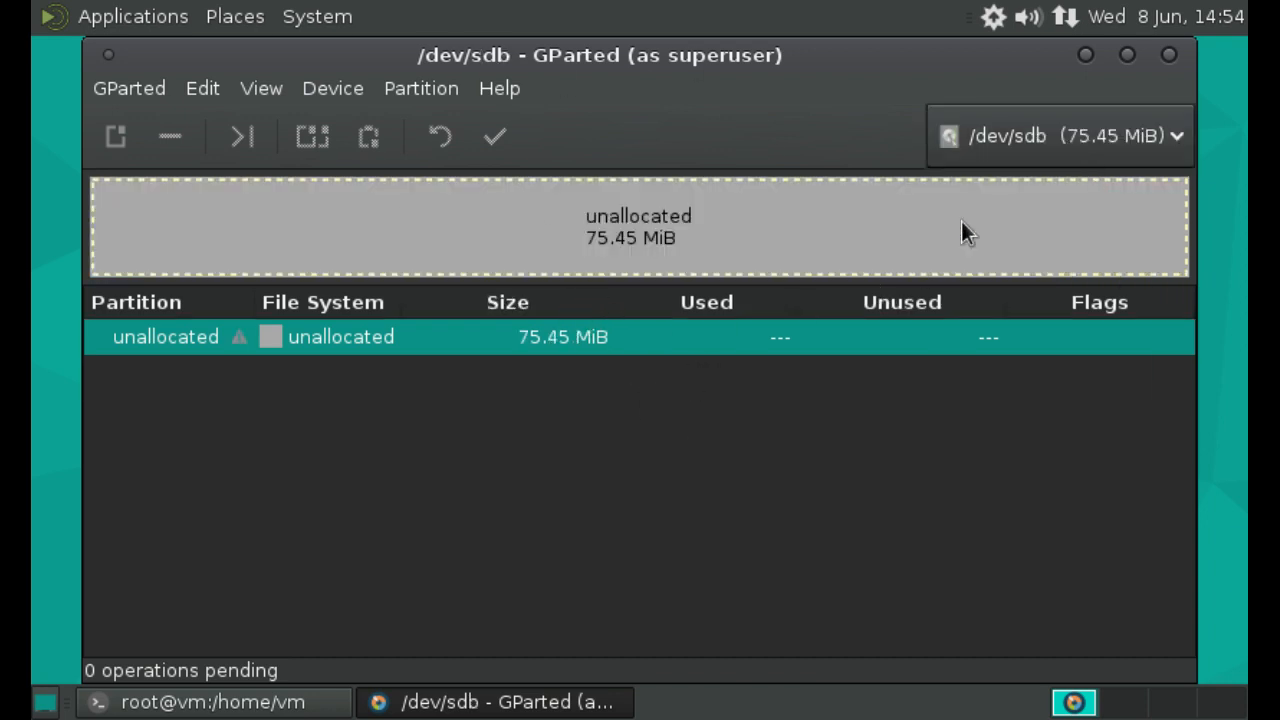
{"action": "mouse_move", "coordinate": [856, 244]}
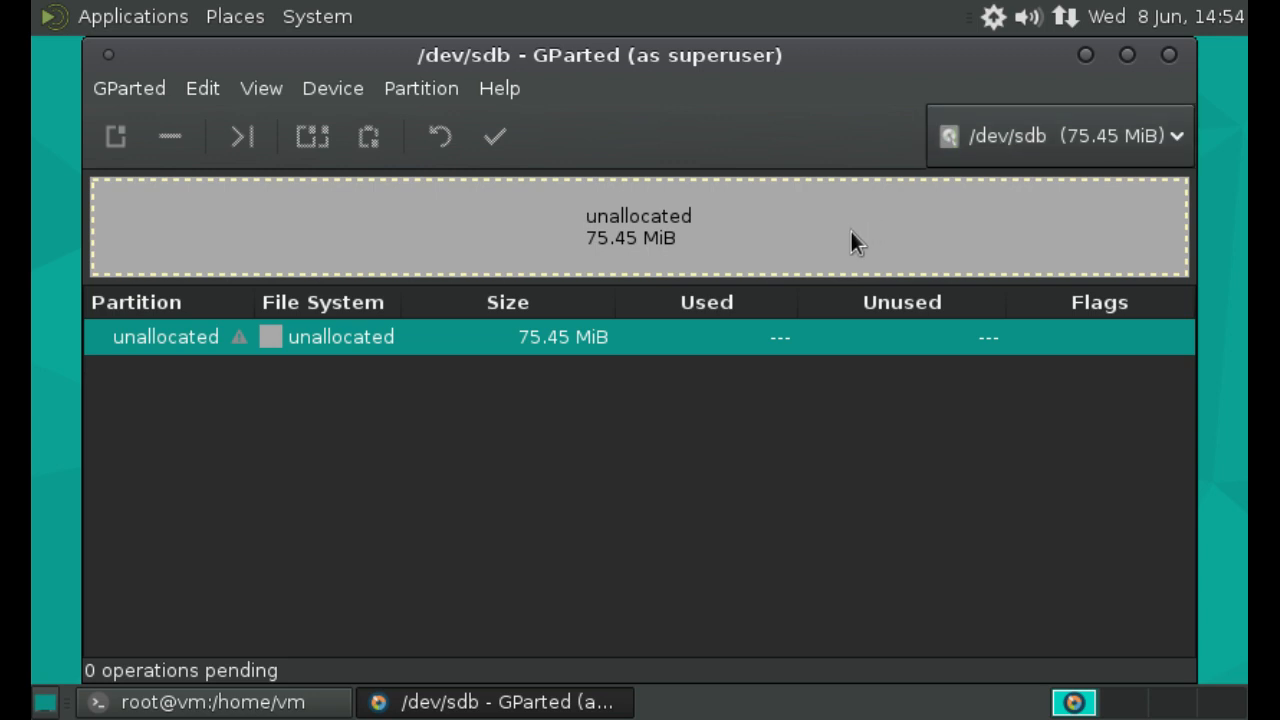
{"action": "mouse_move", "coordinate": [1168, 56]}
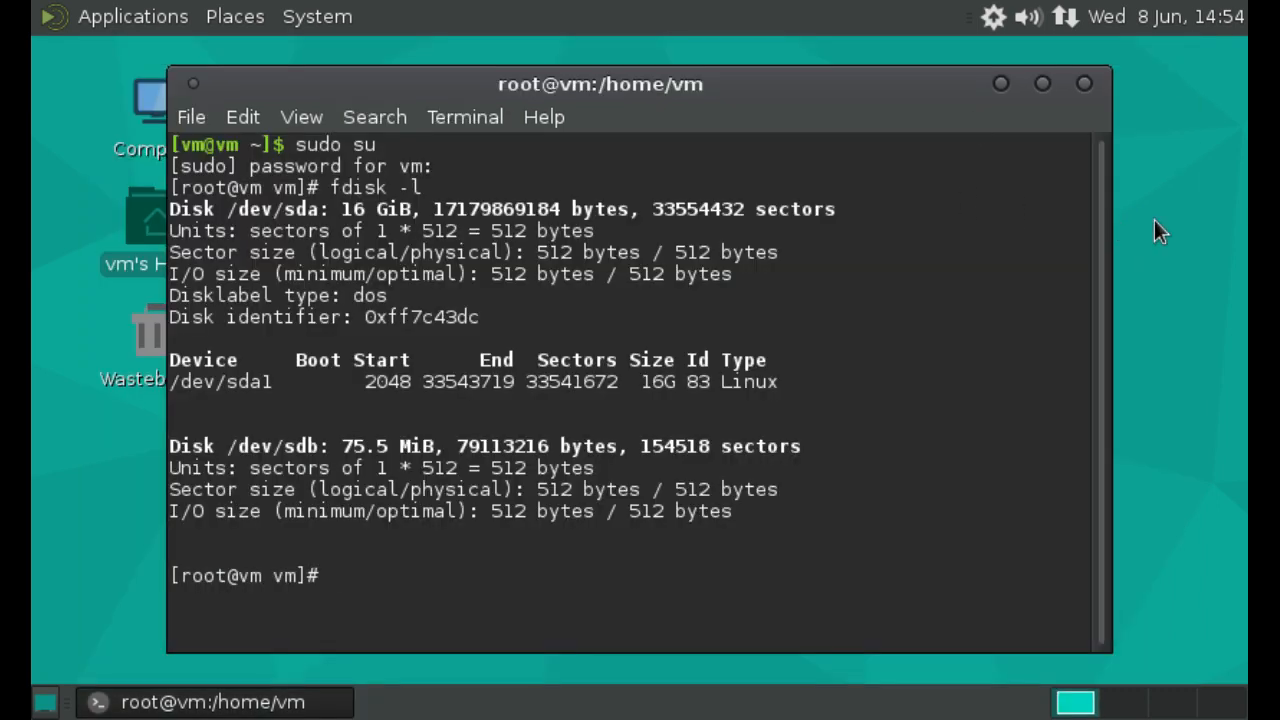
Step: Run shred -v /dev/sdb and let all three random overwrite passes finish
{"action": "type", "text": "shred"}
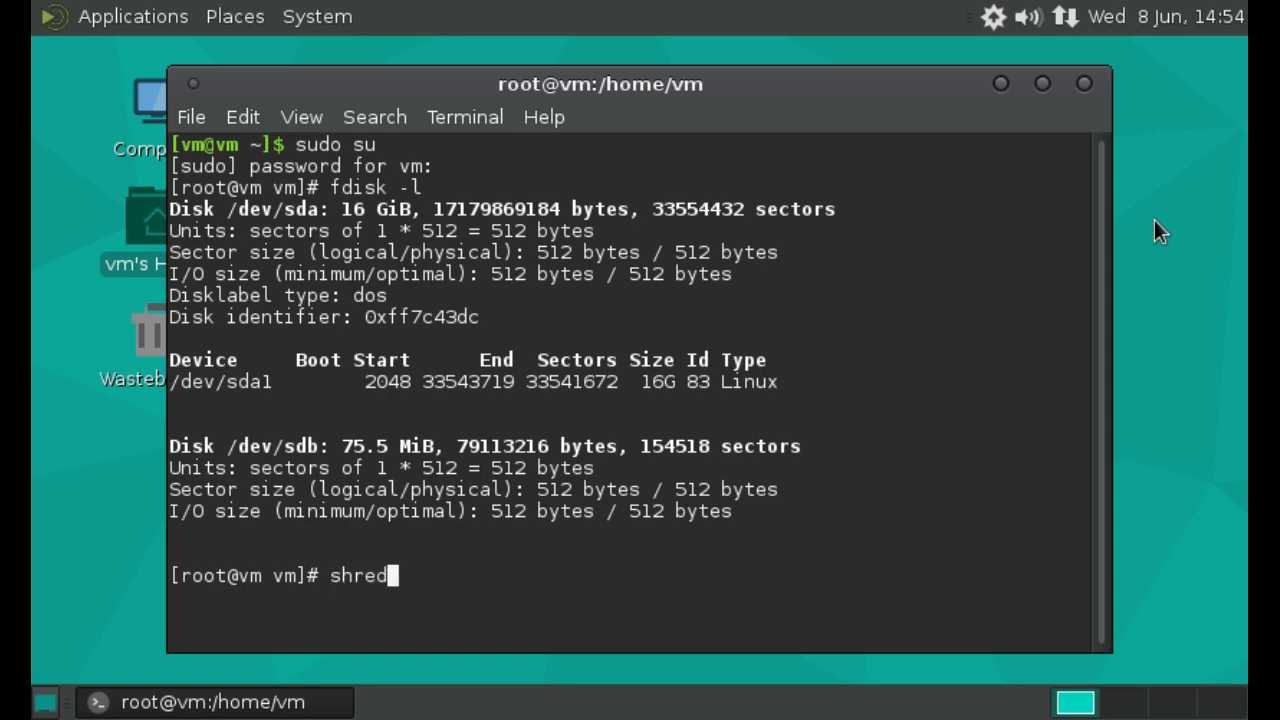
{"action": "type", "text": "\" \""}
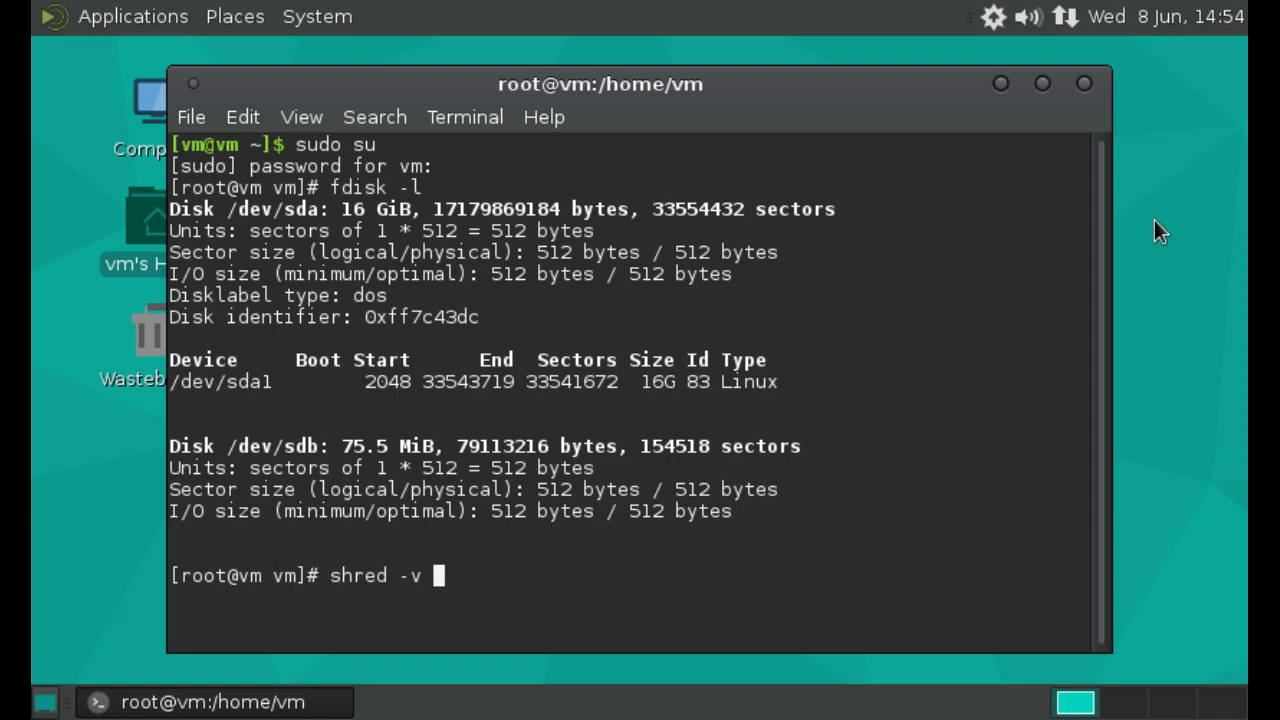
{"action": "type", "text": "/dev"}
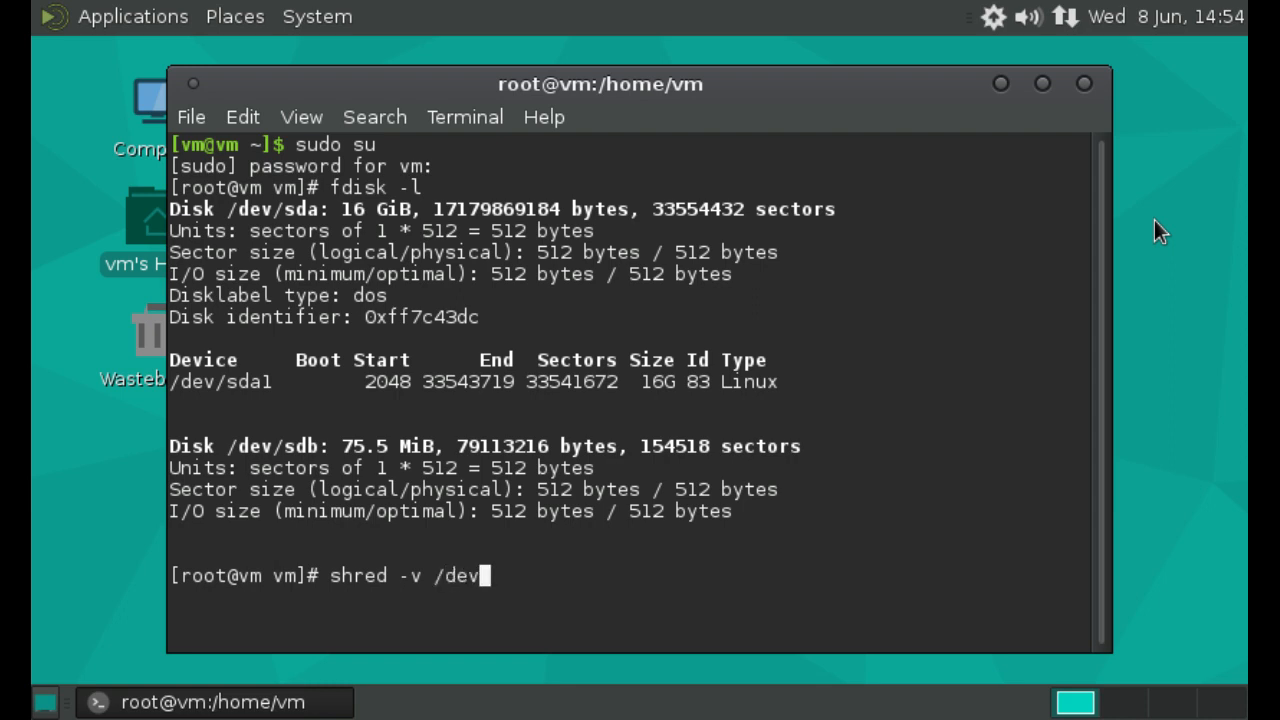
{"action": "type", "text": "sd"}
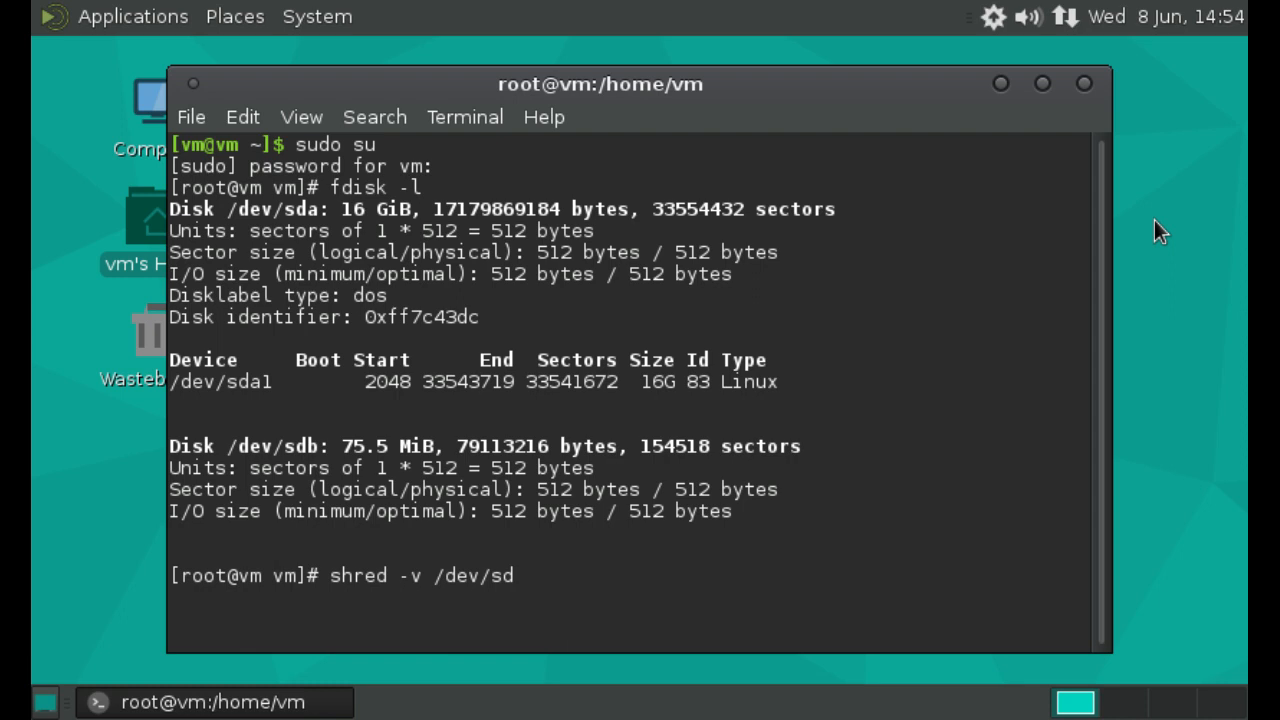
{"action": "type", "text": "b"}
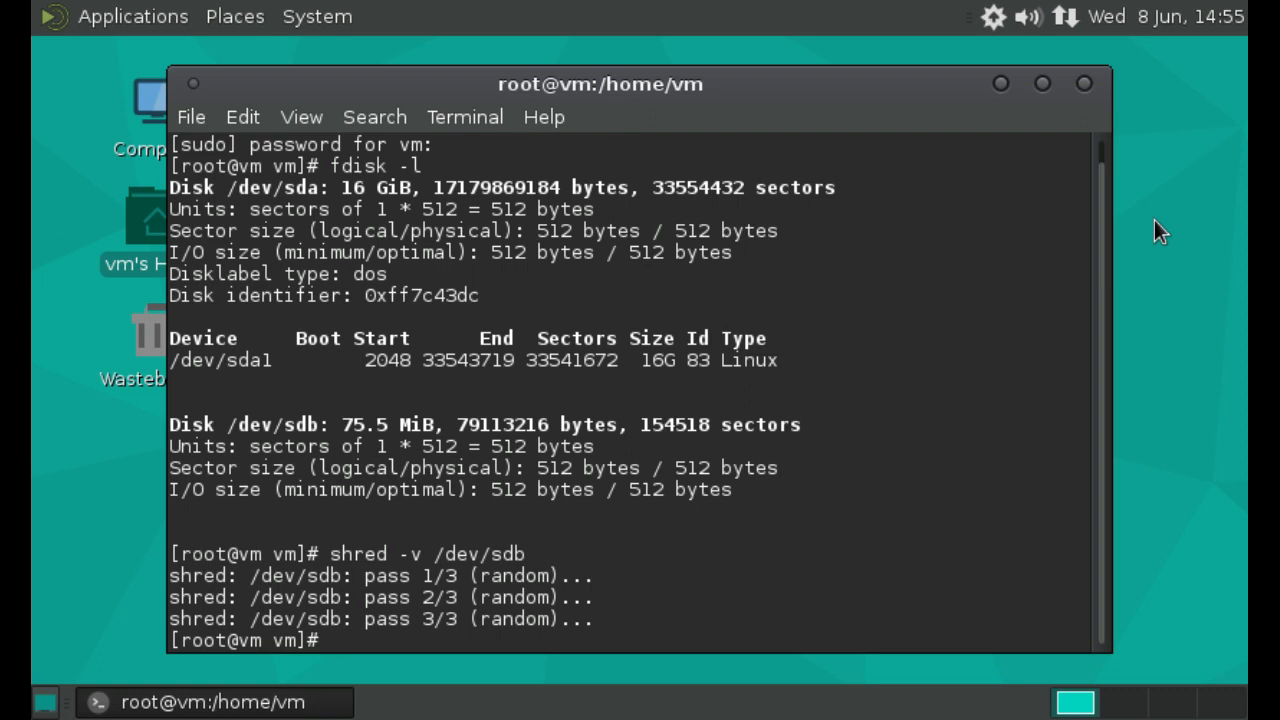
Step: Exit the root shell back to the regular user prompt
{"action": "type", "text": "exit"}
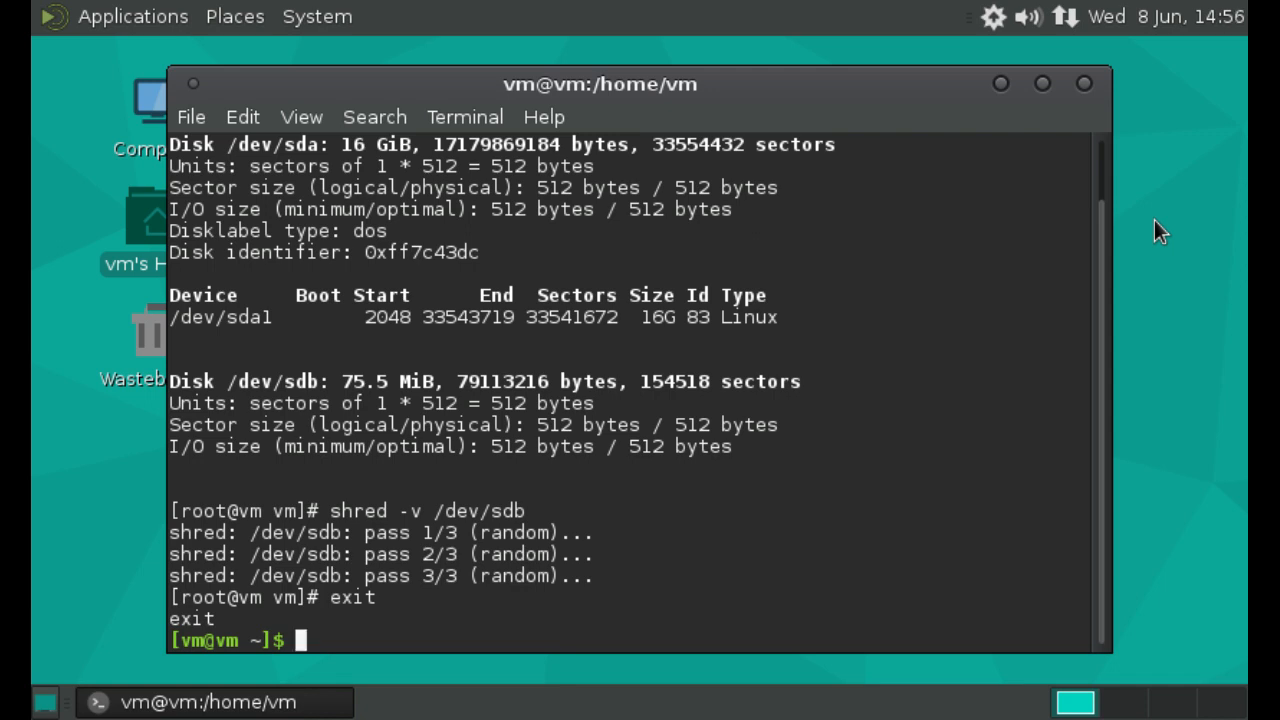
Step: Run shred --help and scroll through its usage and options
{"action": "type", "text": "shred"}
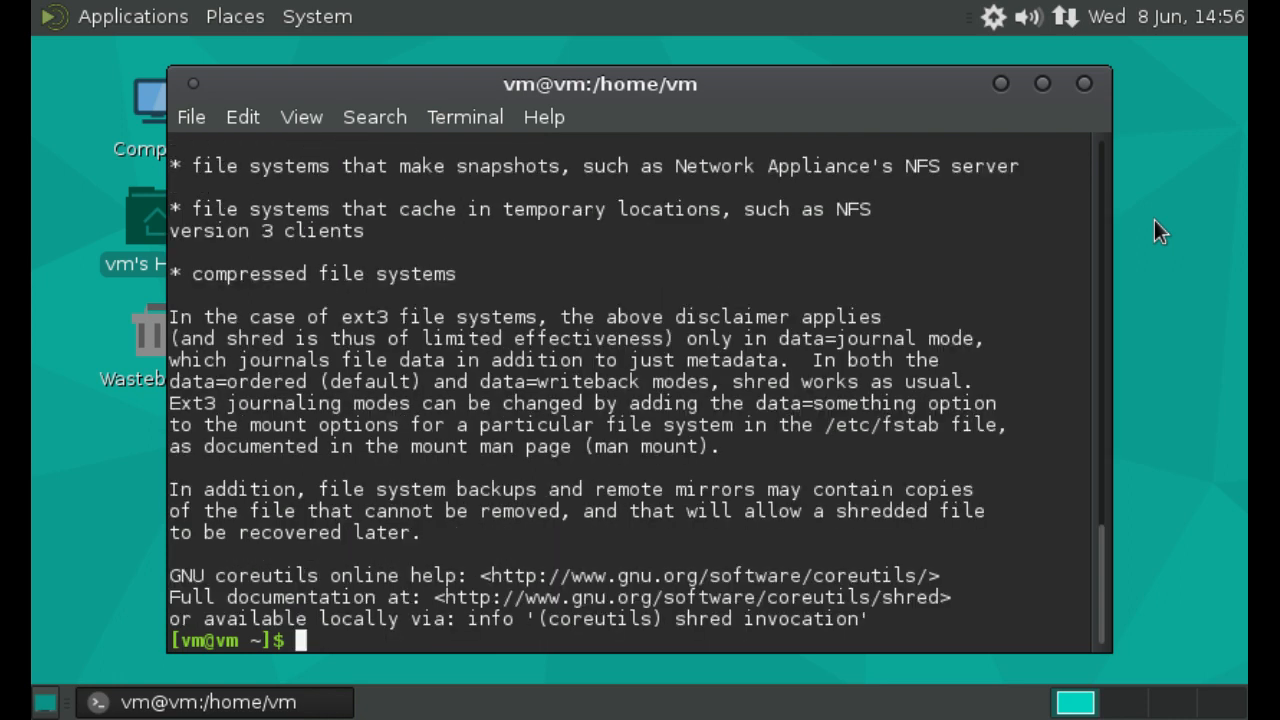
{"action": "mouse_move", "coordinate": [1116, 572]}
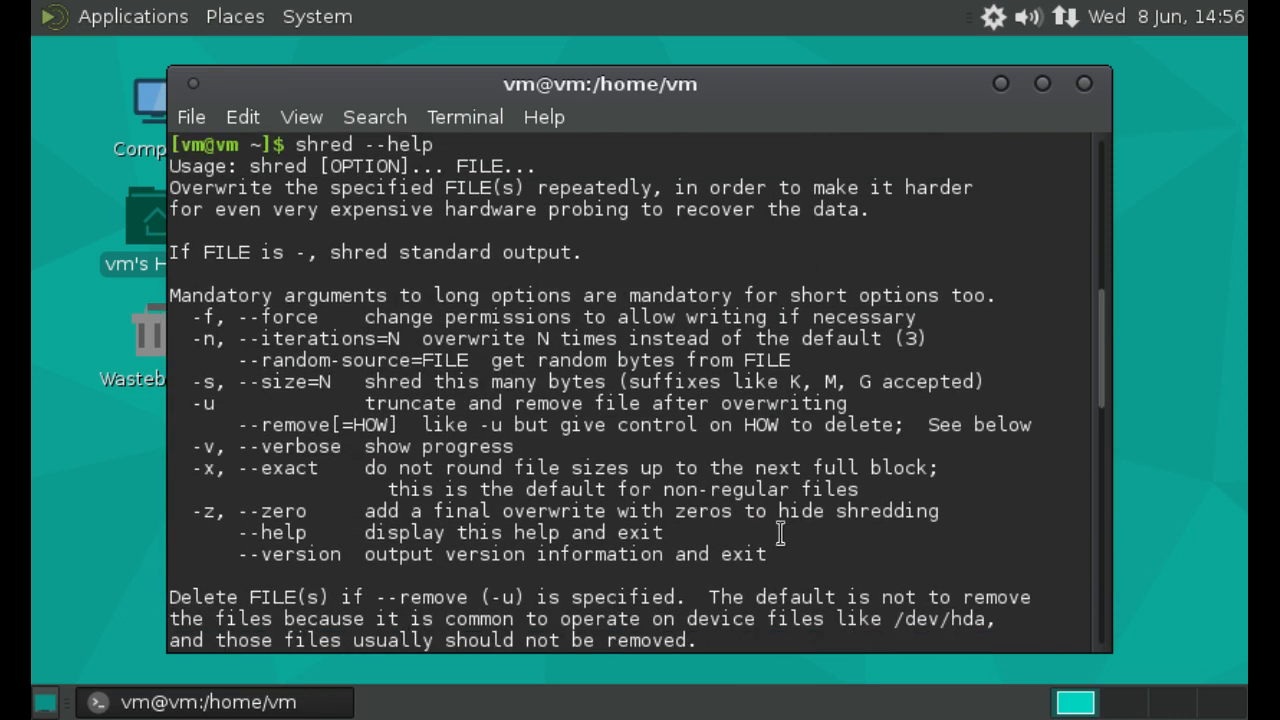
{"action": "mouse_move", "coordinate": [1030, 338]}
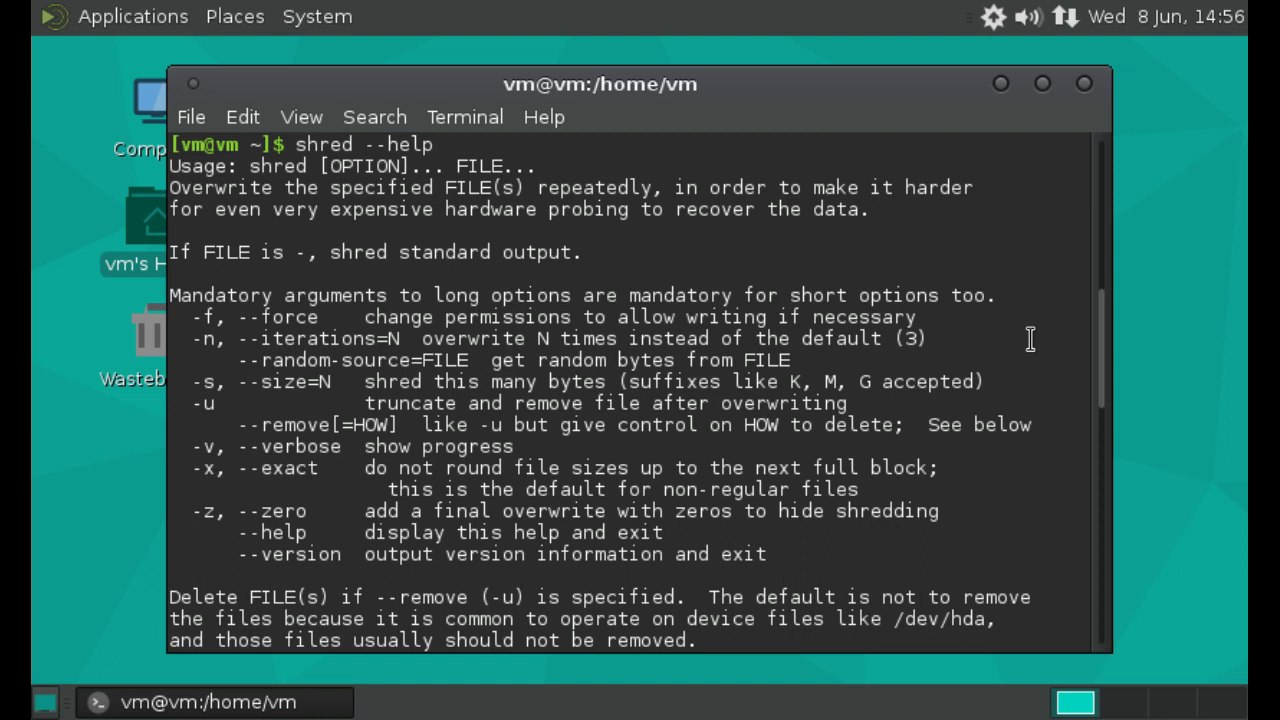
{"action": "mouse_move", "coordinate": [210, 370]}
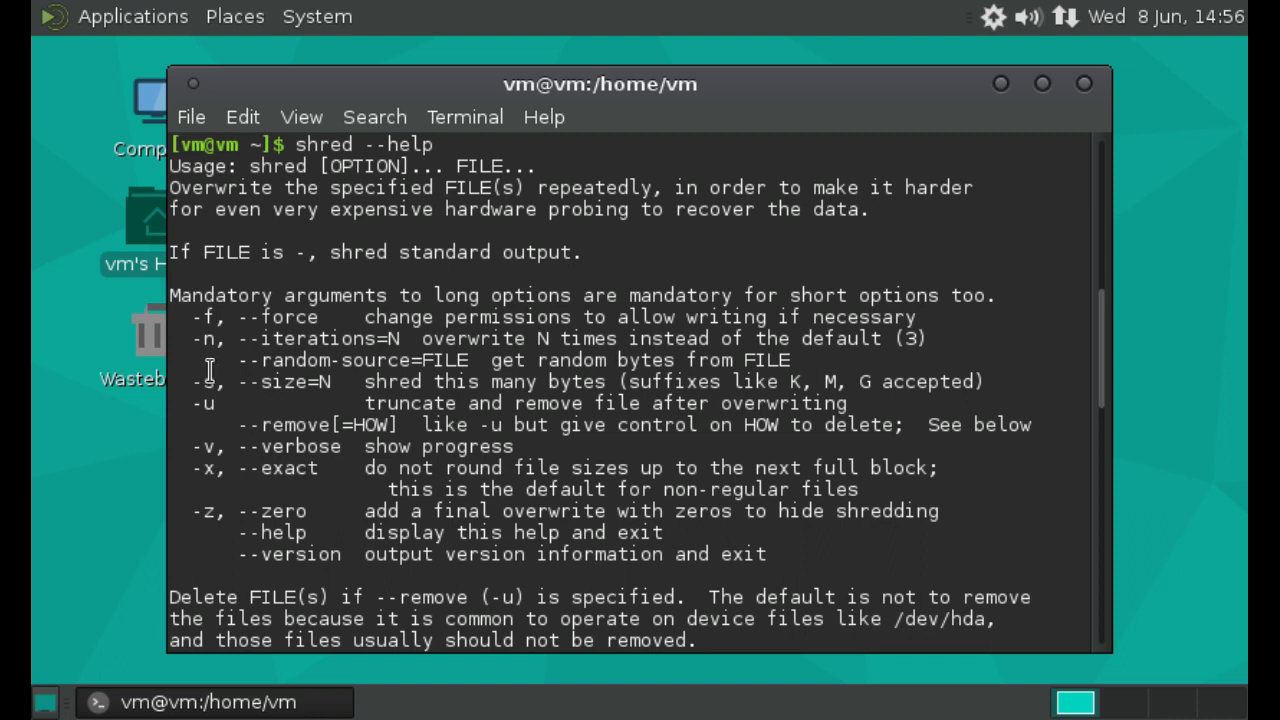
{"action": "mouse_move", "coordinate": [336, 332]}
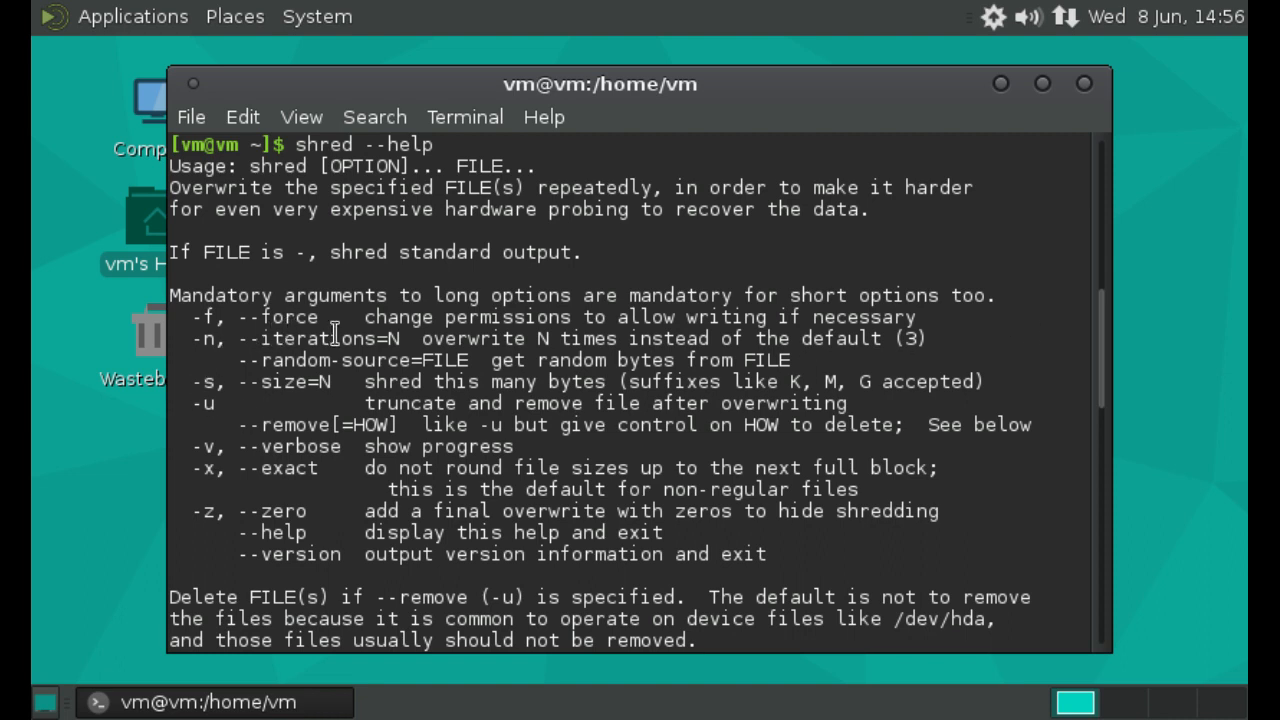
{"action": "mouse_move", "coordinate": [370, 338]}
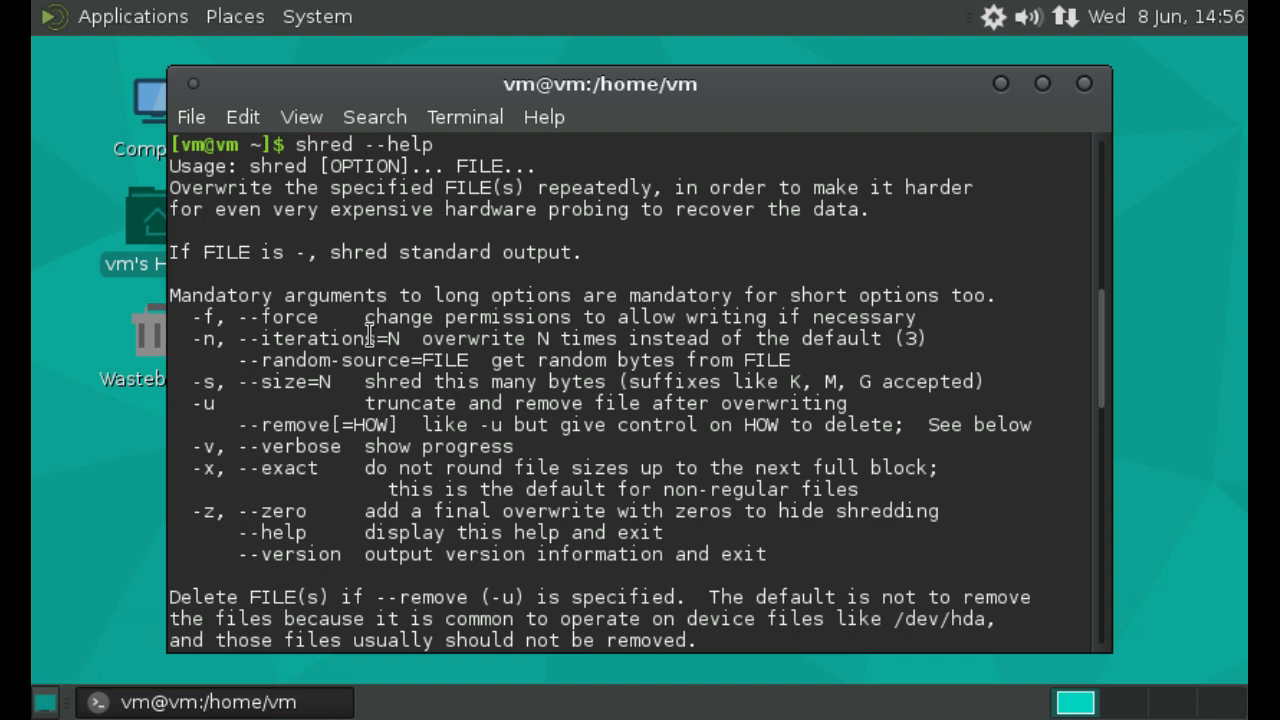
{"action": "scroll", "scroll_direction": "down", "scroll_amount": 3}
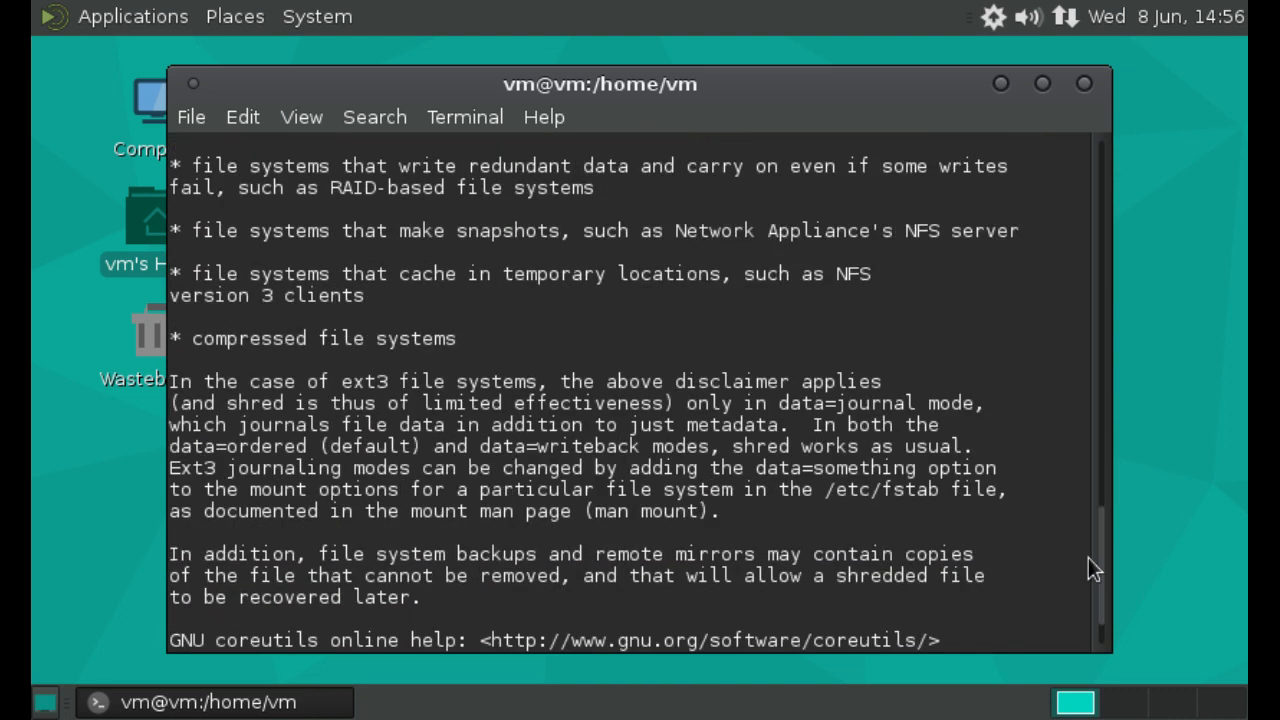
{"action": "scroll", "scroll_direction": "down", "scroll_amount": 3}
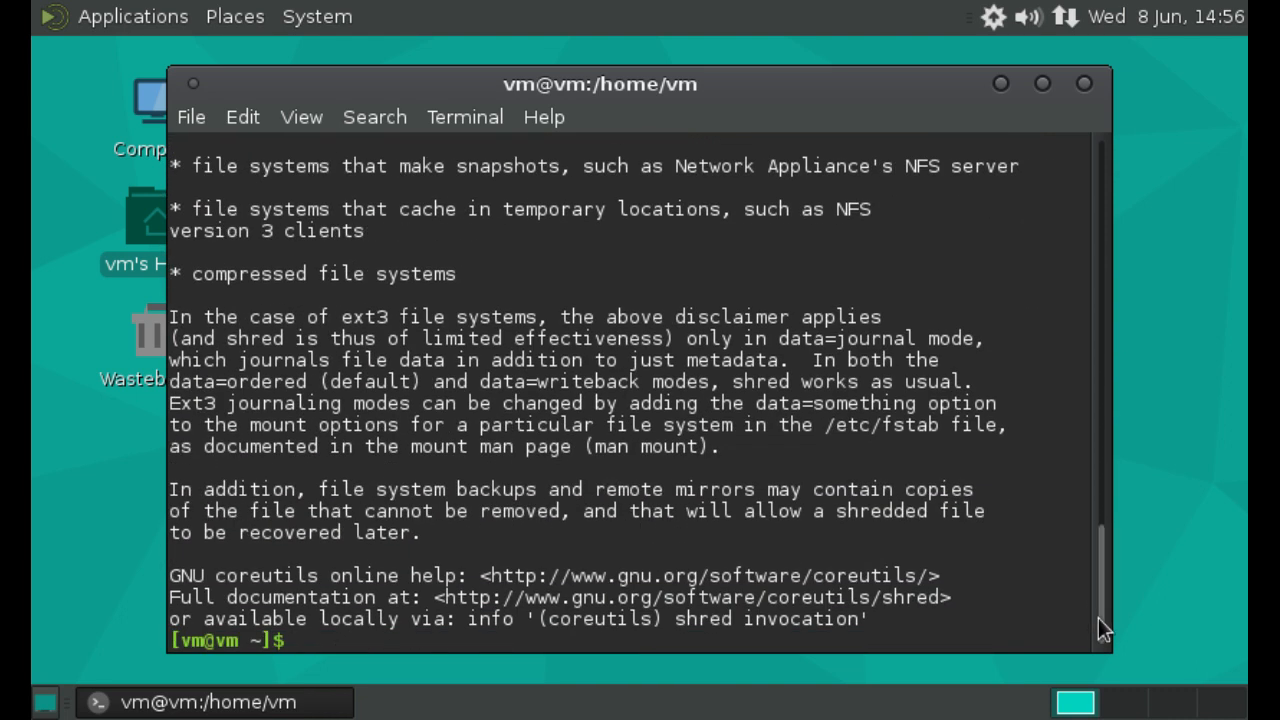